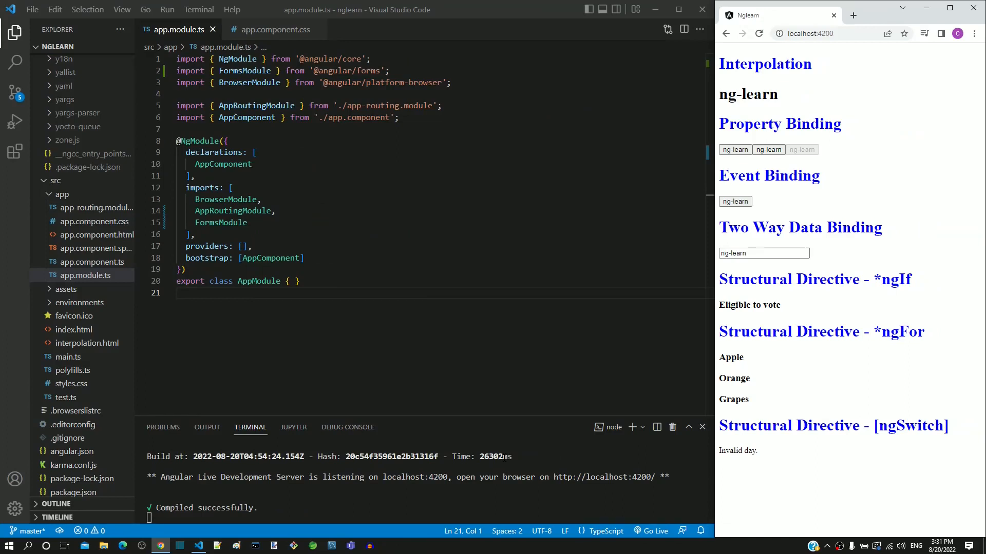
mouse_move(834, 383)
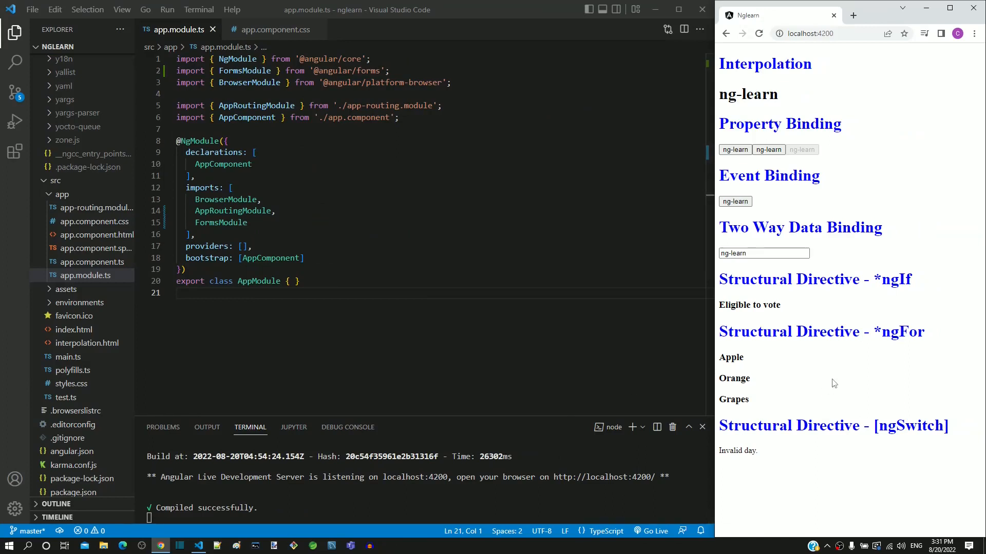
double_click(765, 62)
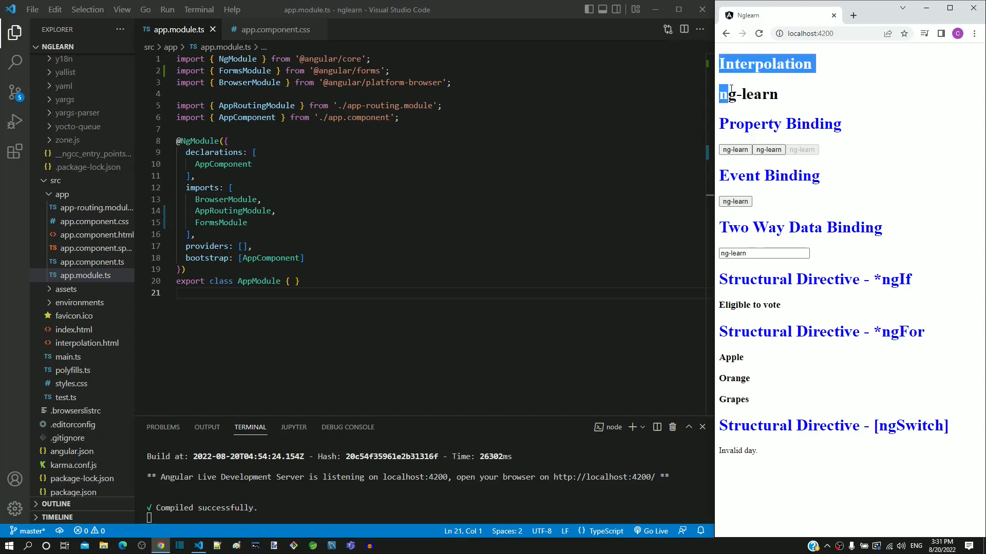
click(897, 463)
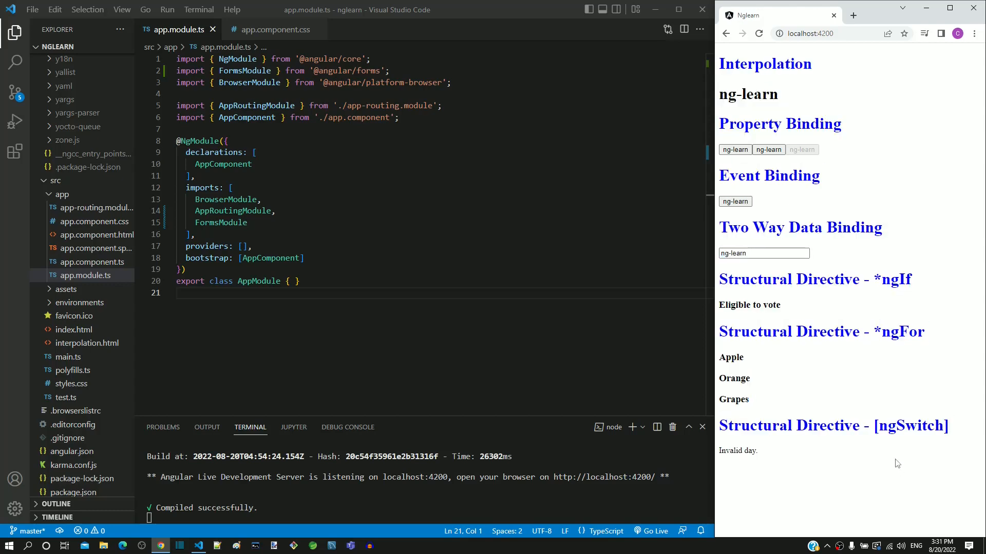